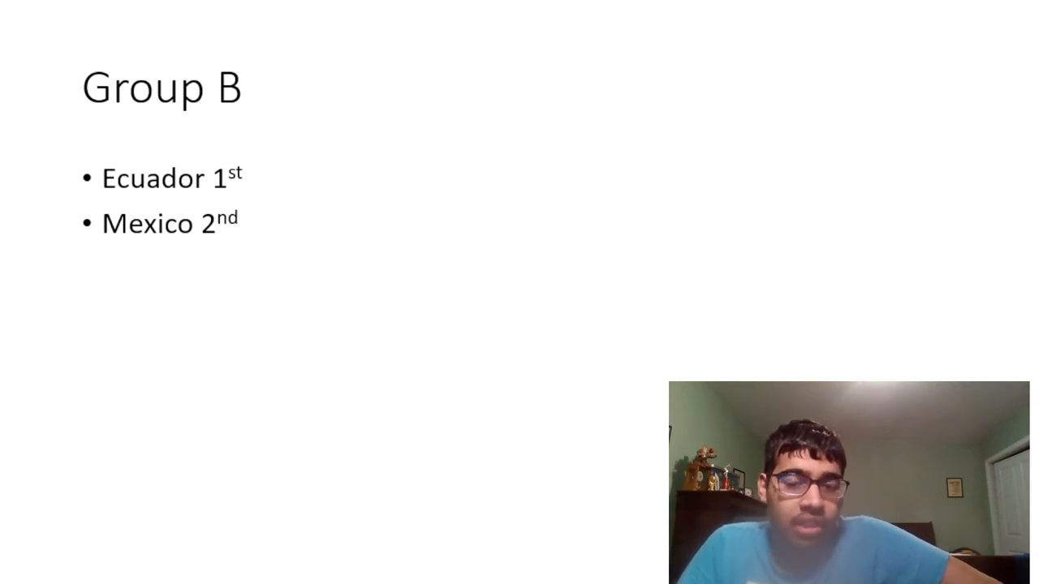
- Advance the slideshow to the Group D standings, showing Brazil 1st and Colombia 2nd
{"action": "key", "text": "right"}
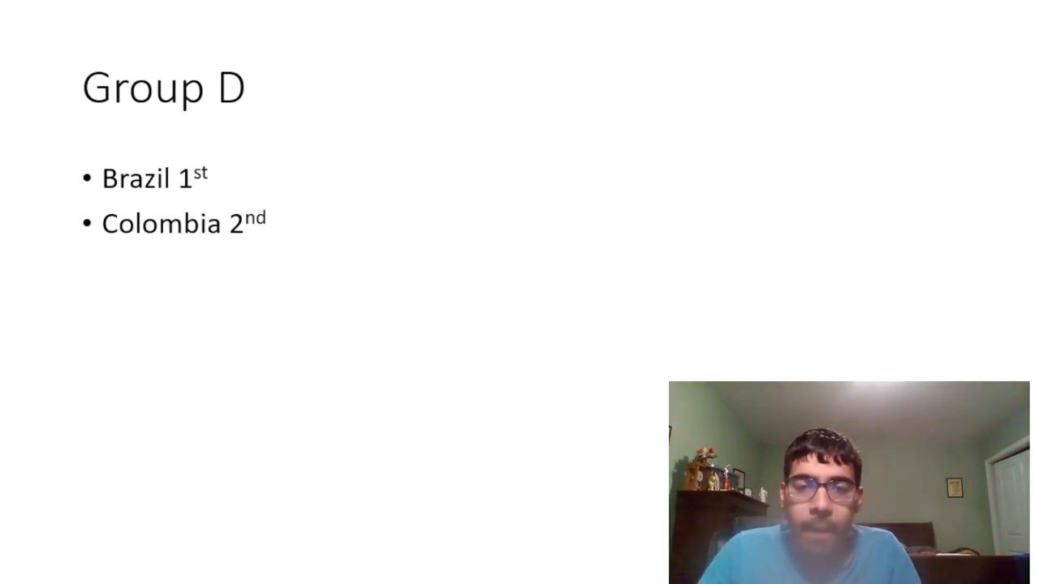
- Advance to the Final slide predicting Argentina beating Uruguay
{"action": "key", "text": "right"}
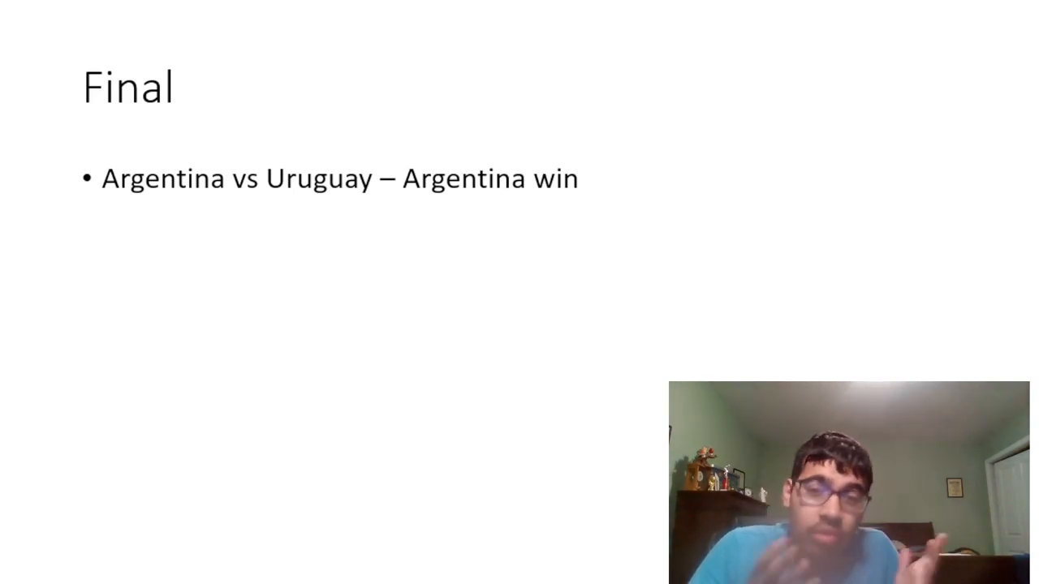